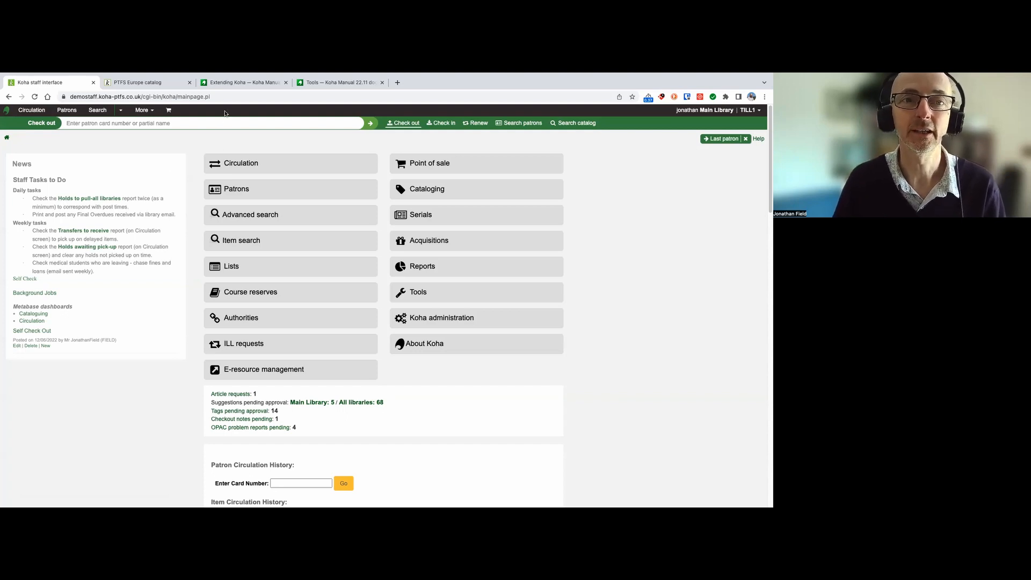
View the manual's 'Using Koha as a Content Management System (CMS)' instructions
click(243, 82)
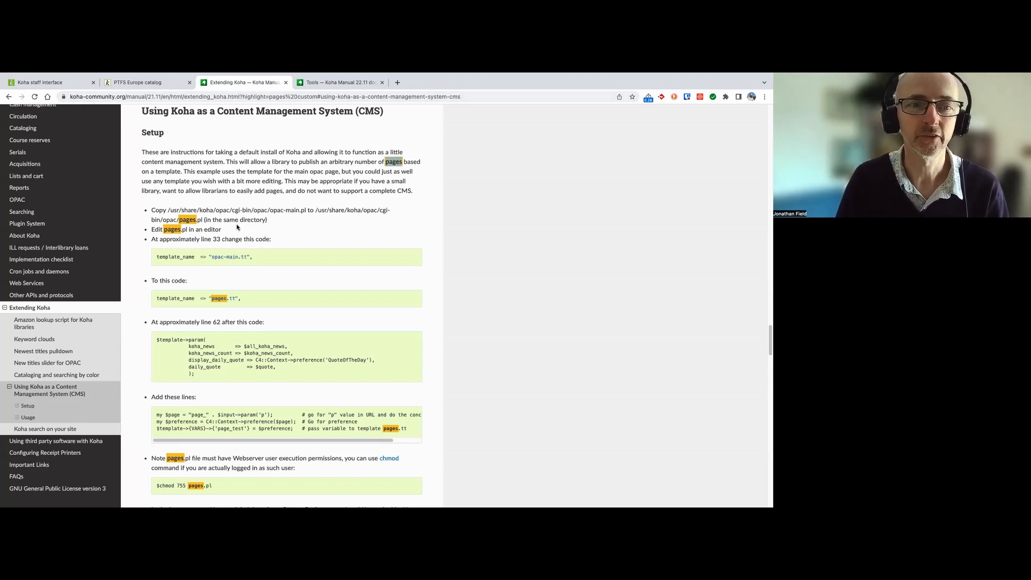
scroll(down, 3)
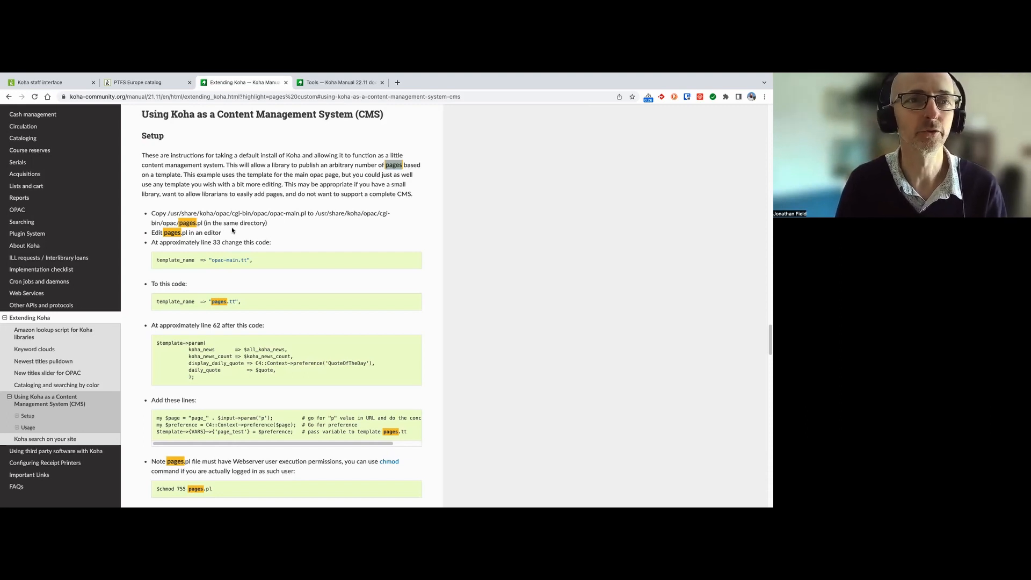
mouse_move(225, 219)
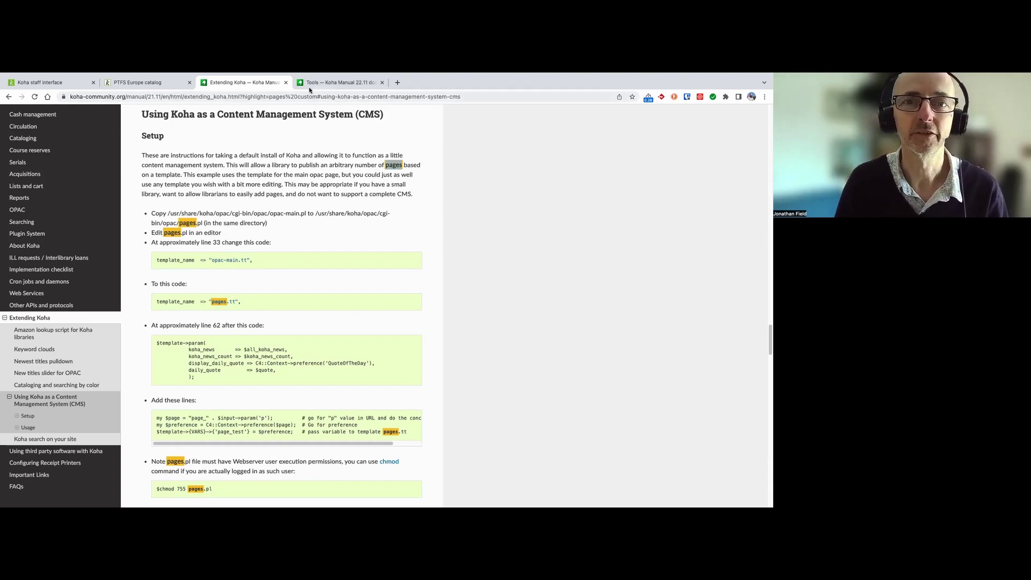
Go to Tools in the staff interface and list the existing Pages under Additional tools
click(339, 81)
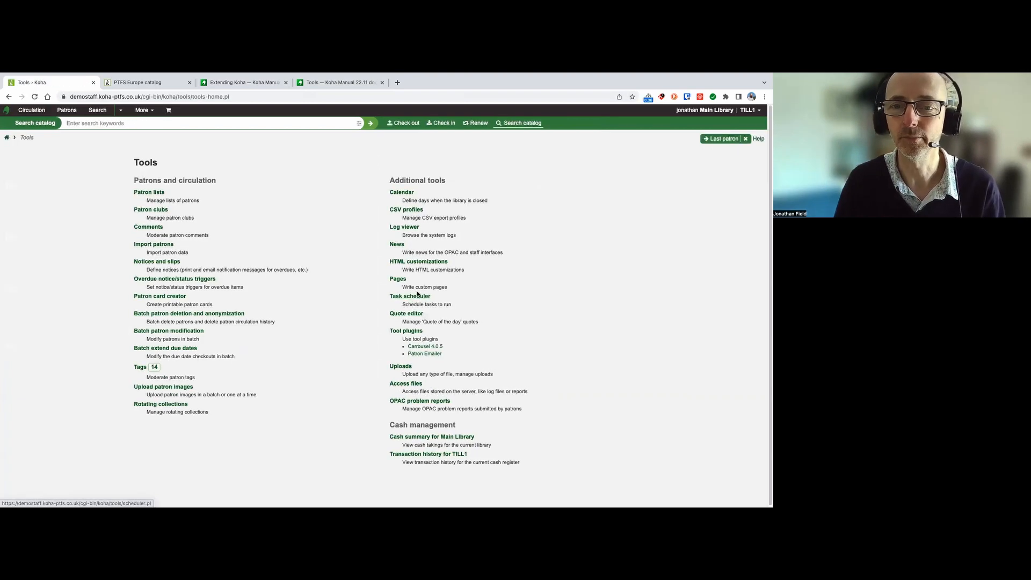
mouse_move(410, 283)
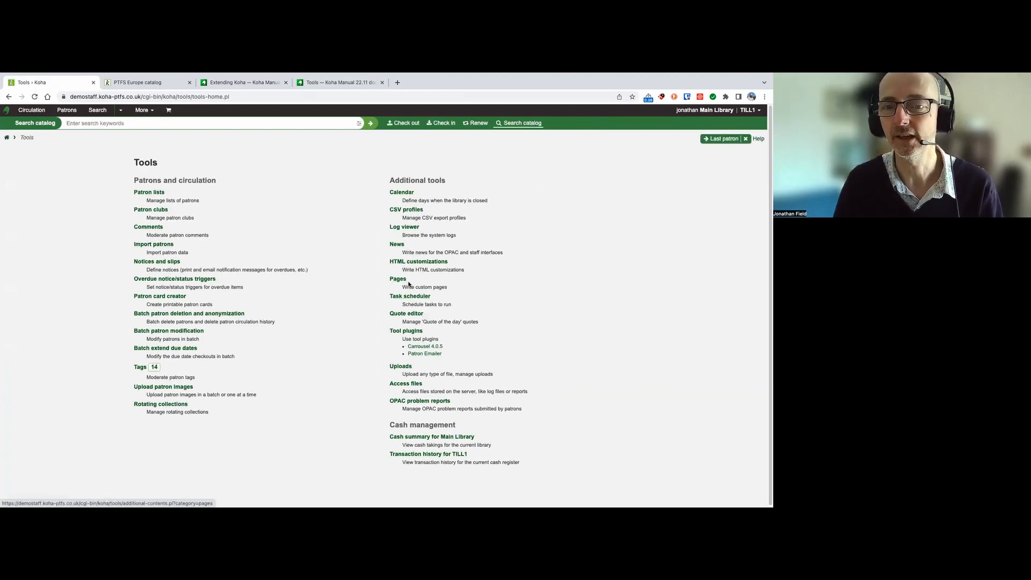
mouse_move(384, 285)
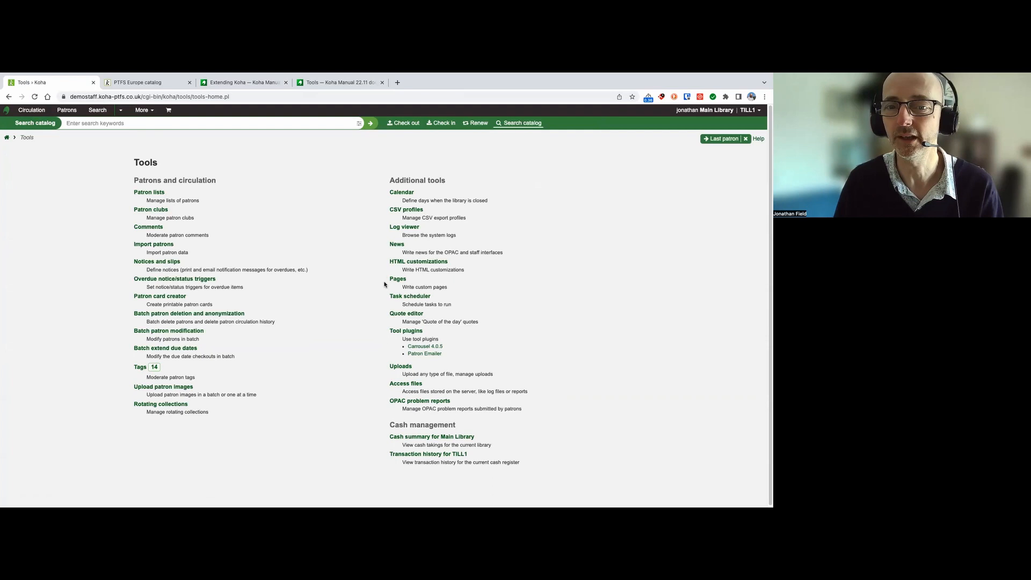
click(398, 279)
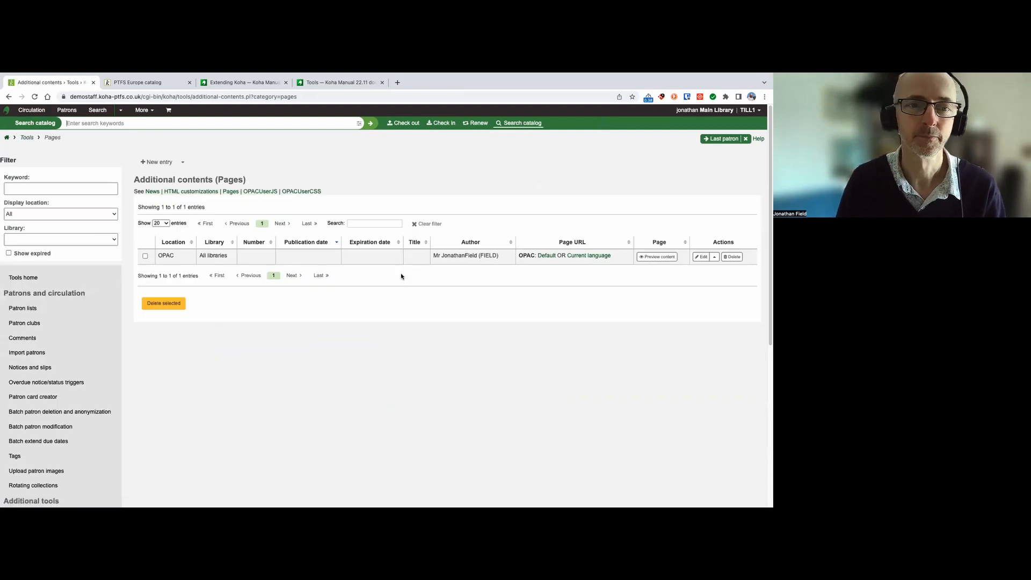
mouse_move(288, 276)
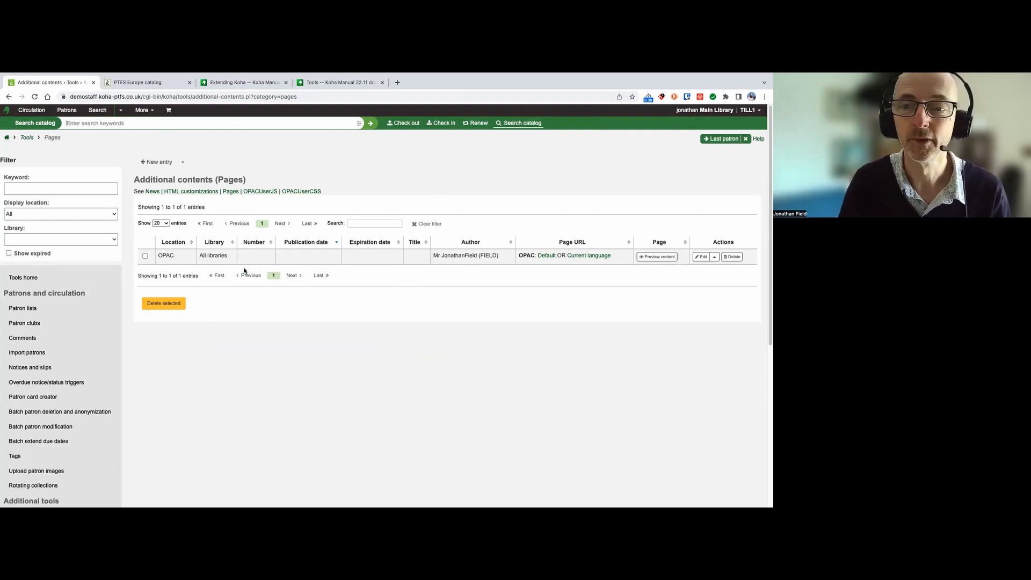
Start a text-editor page shown only in the OPAC, dated 17/04/2023, titled 'About us' with PTFS Europe text
click(182, 161)
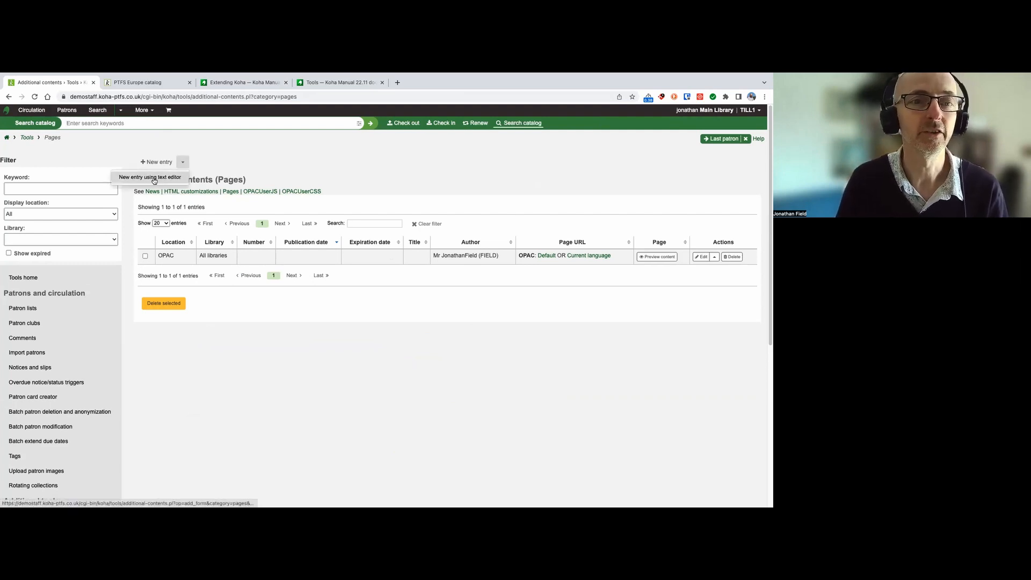
click(150, 177)
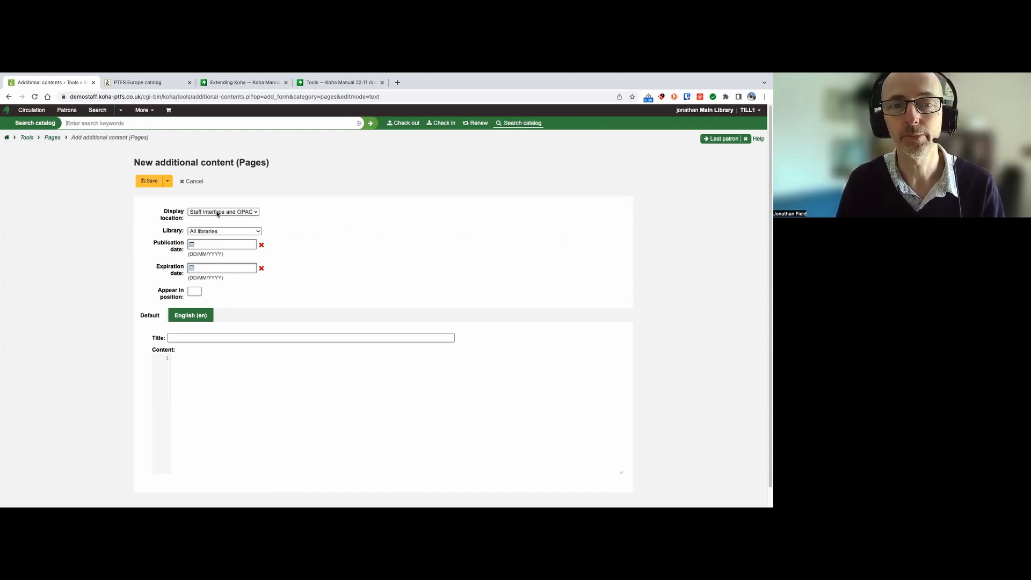
click(223, 211)
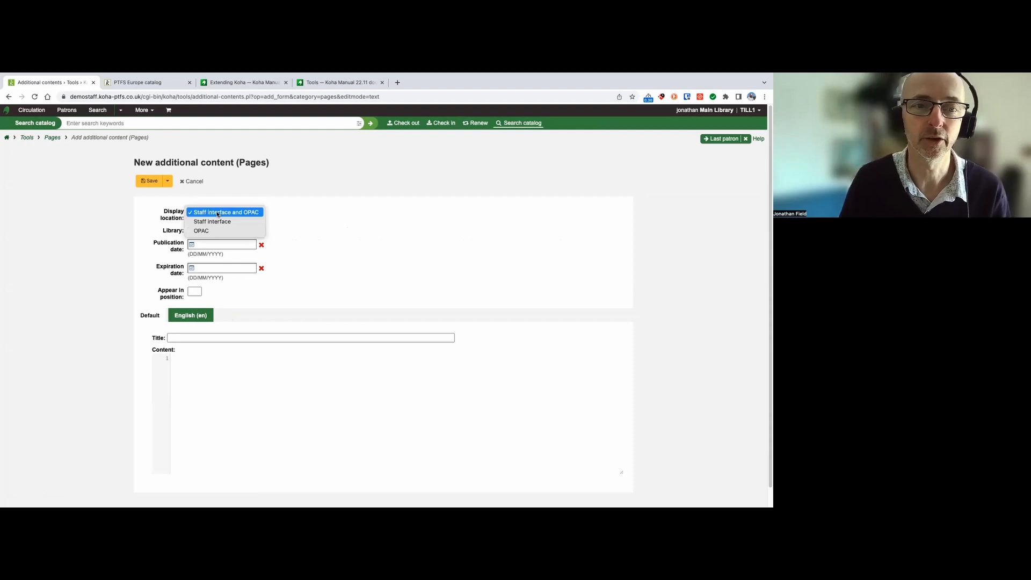
click(200, 231)
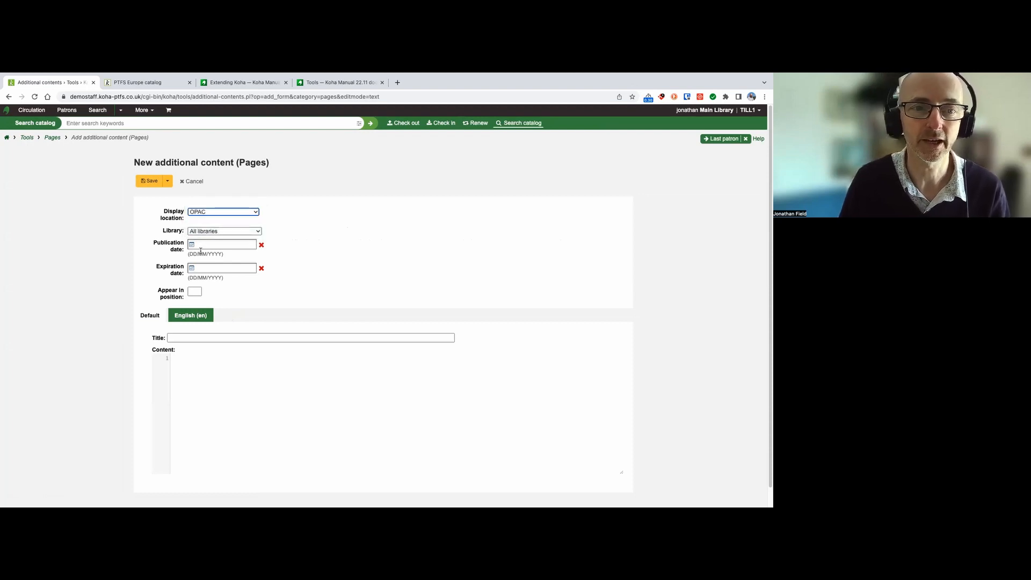
click(221, 244)
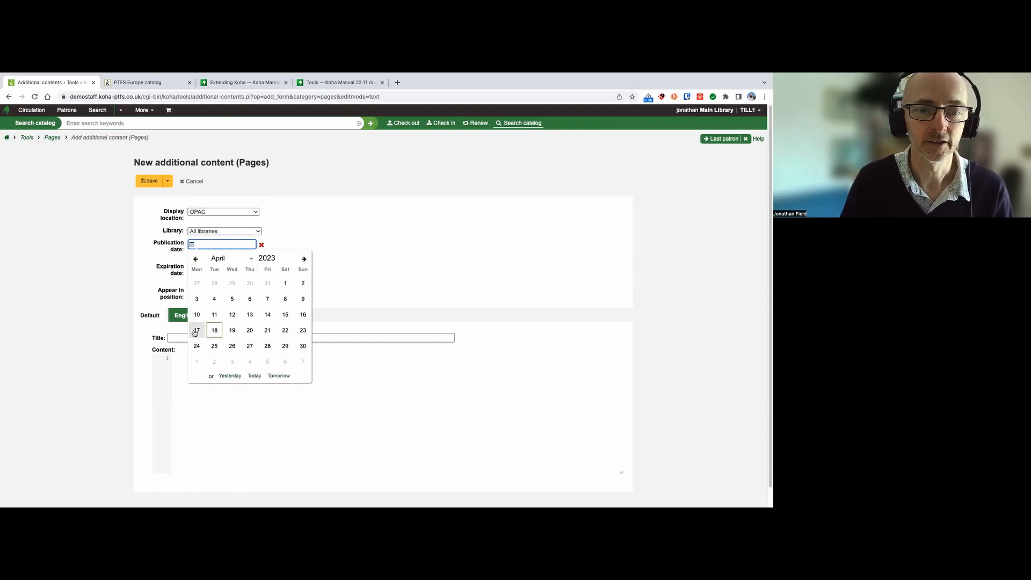
click(195, 331)
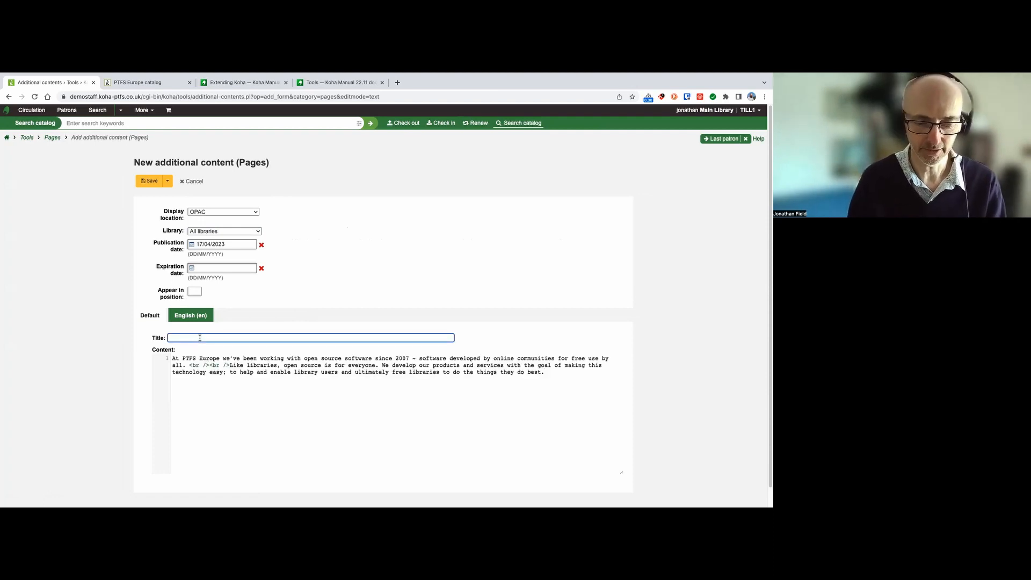
text(About us)
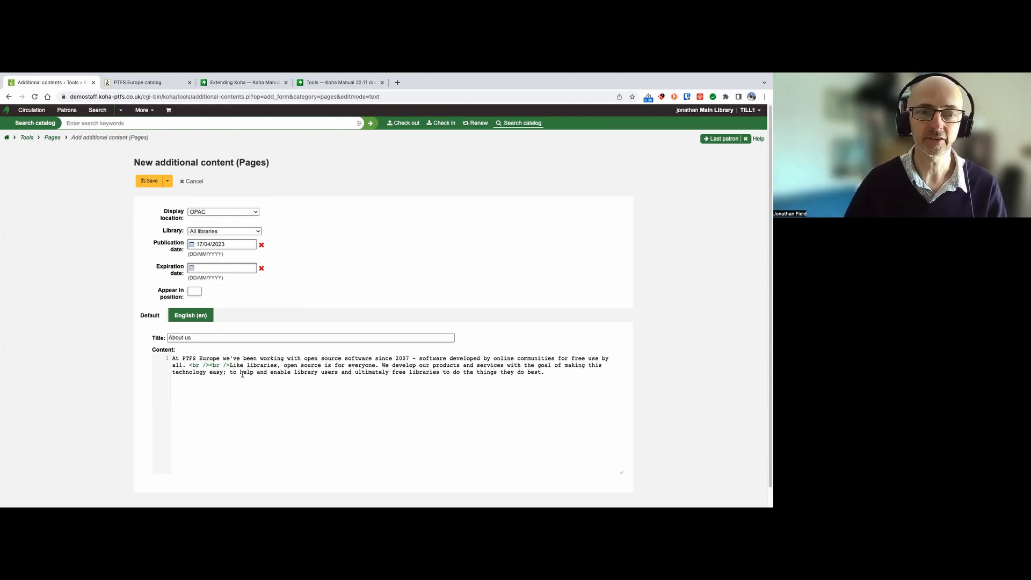
mouse_move(229, 379)
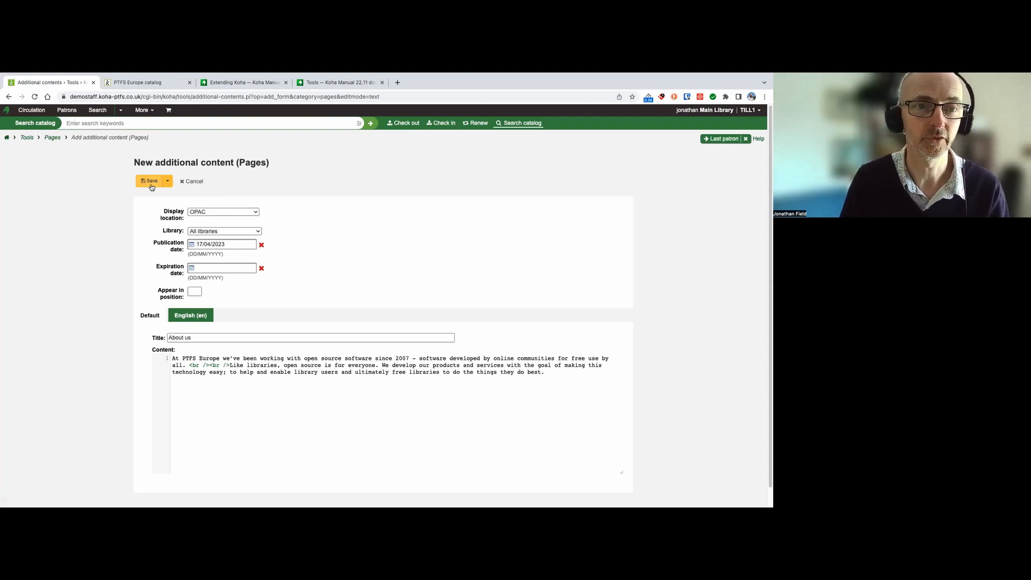
Save the About us page and preview its PTFS Europe content from the Pages list
click(150, 180)
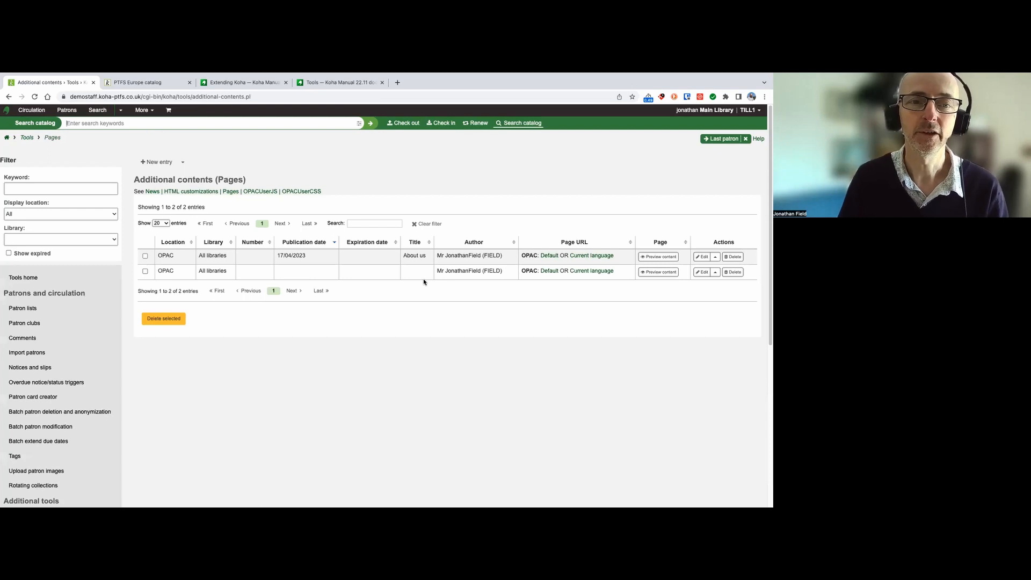
mouse_move(229, 193)
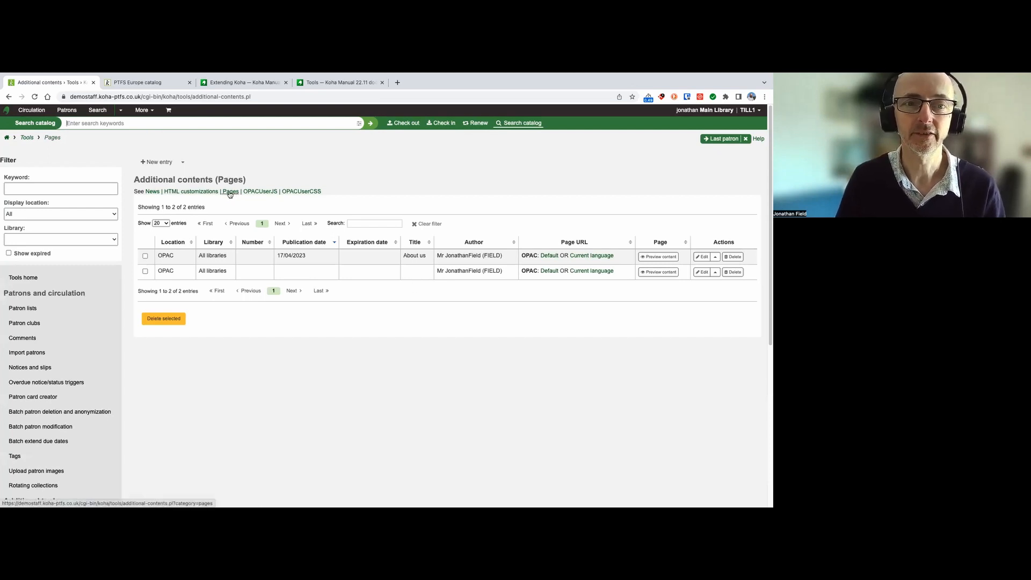
mouse_move(243, 199)
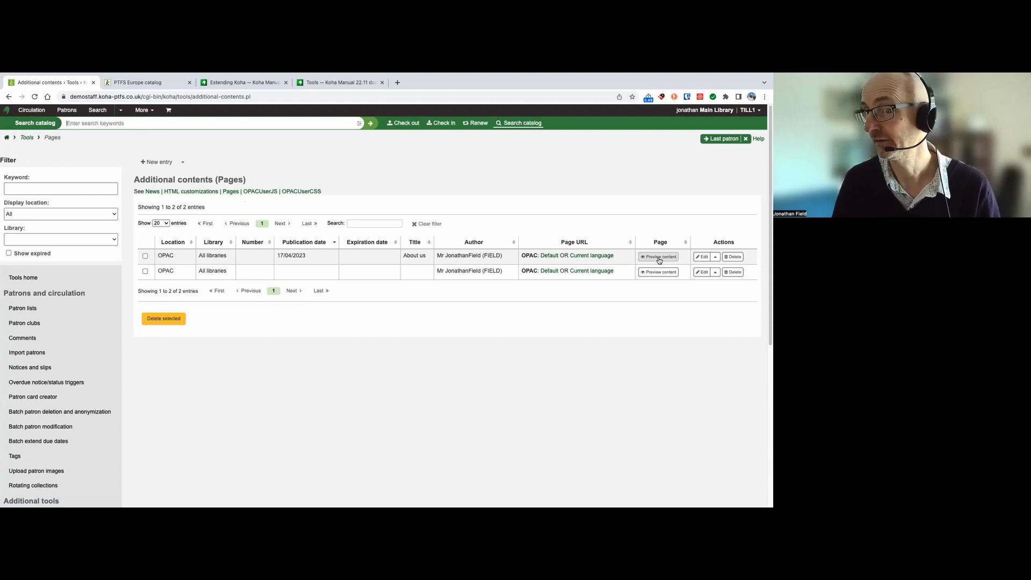
click(658, 257)
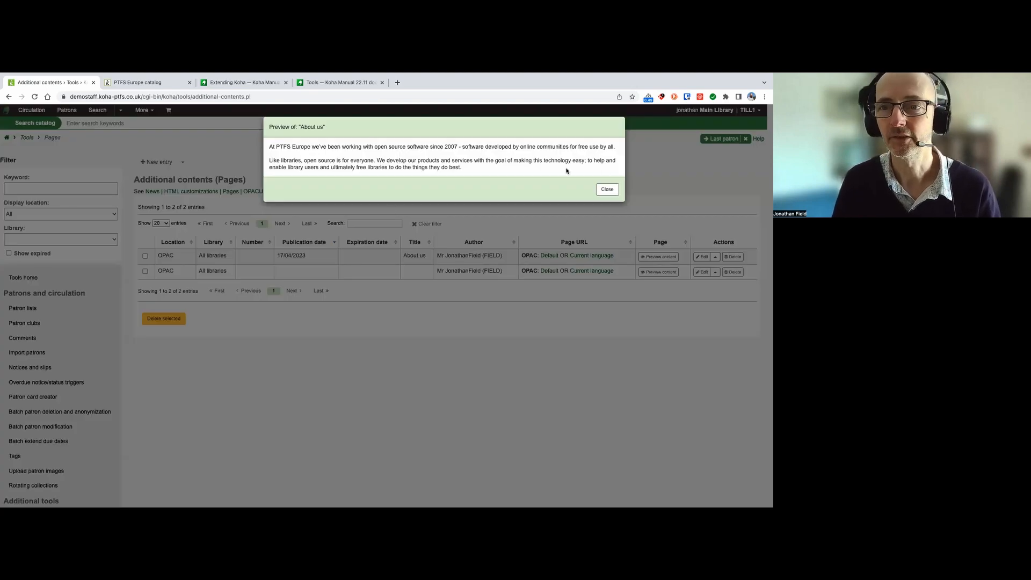
click(606, 188)
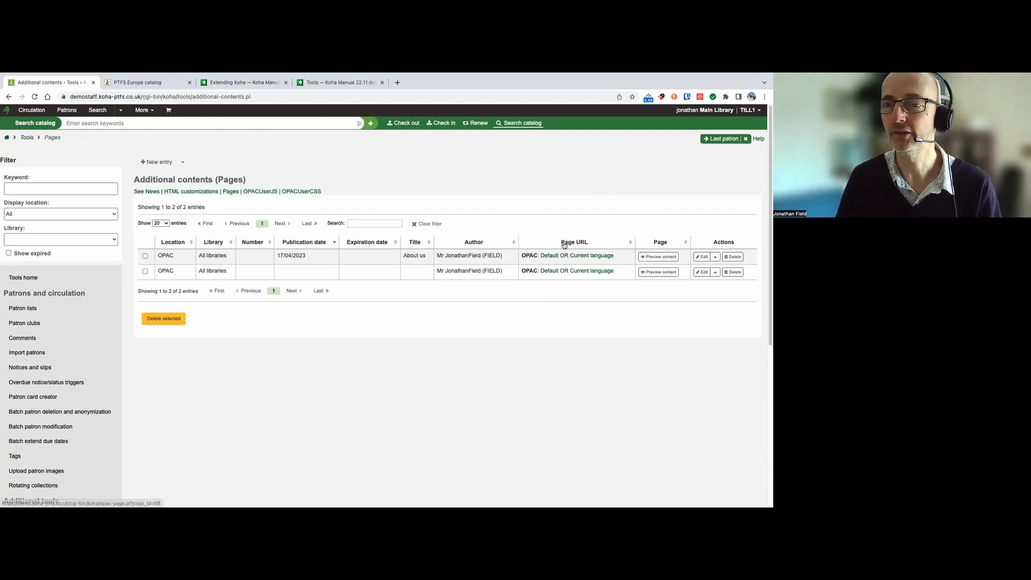
mouse_move(549, 257)
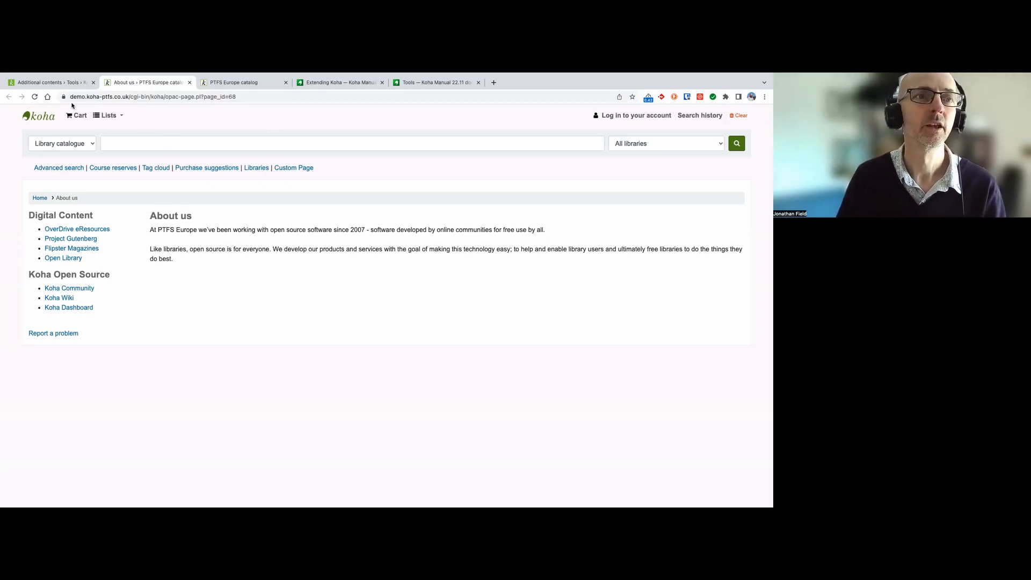
mouse_move(63, 97)
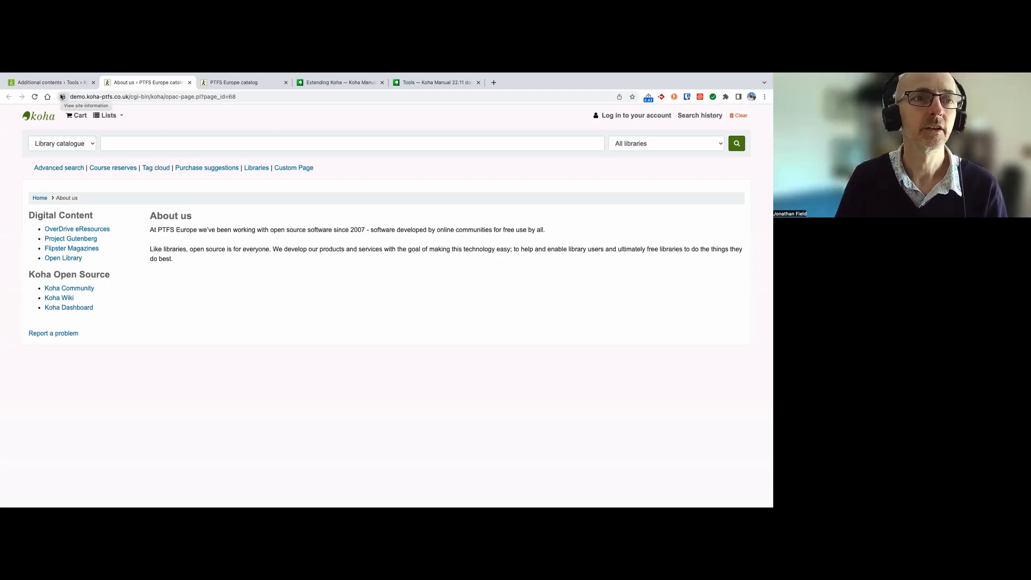
View the published About us page in the public catalogue tab
click(53, 82)
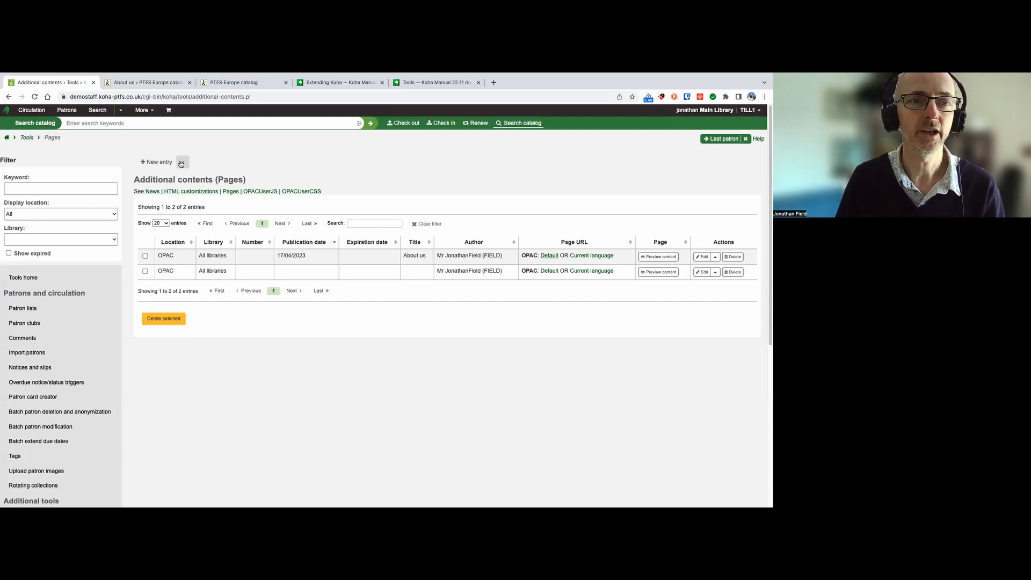
click(145, 81)
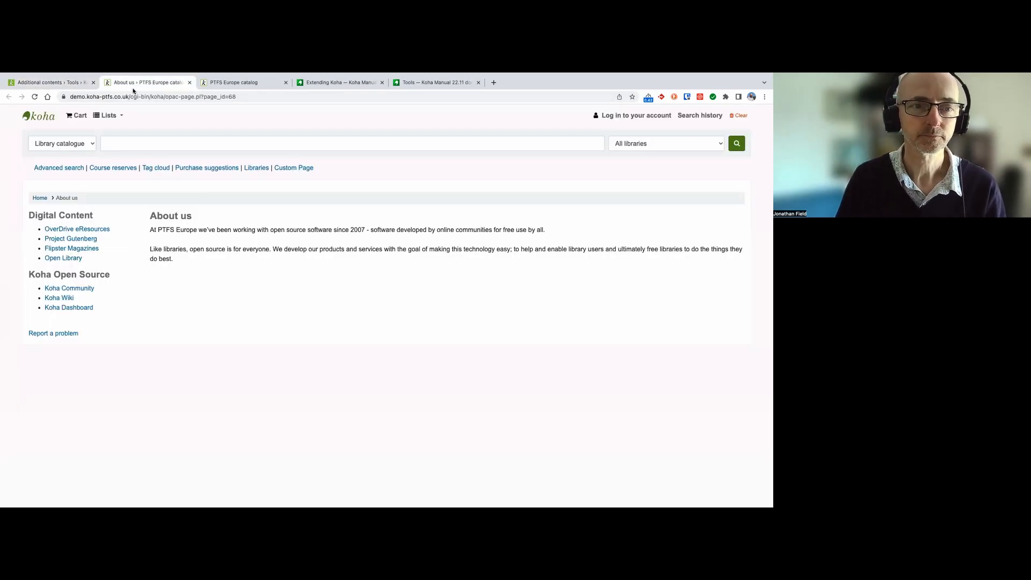
mouse_move(142, 343)
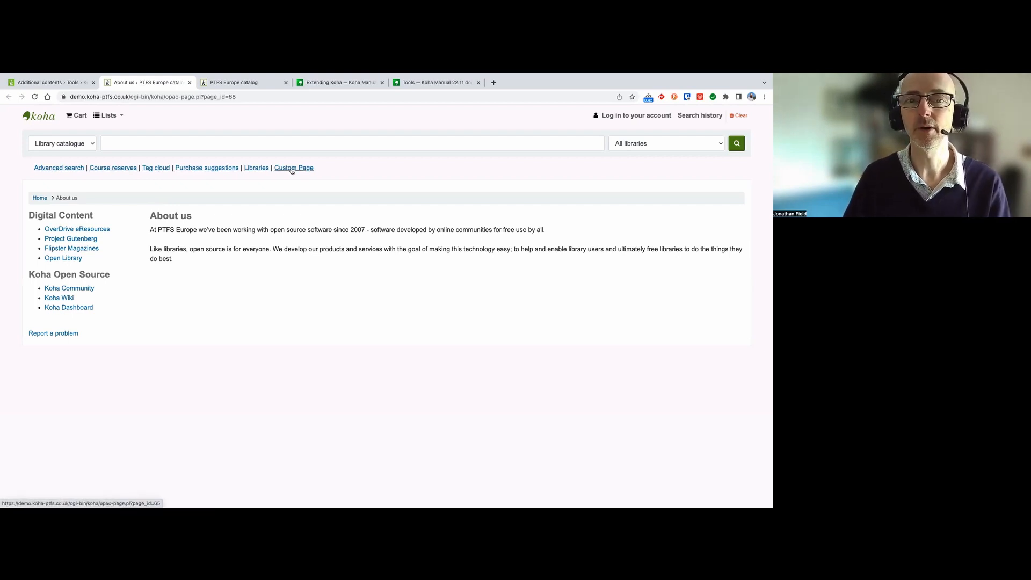
mouse_move(107, 148)
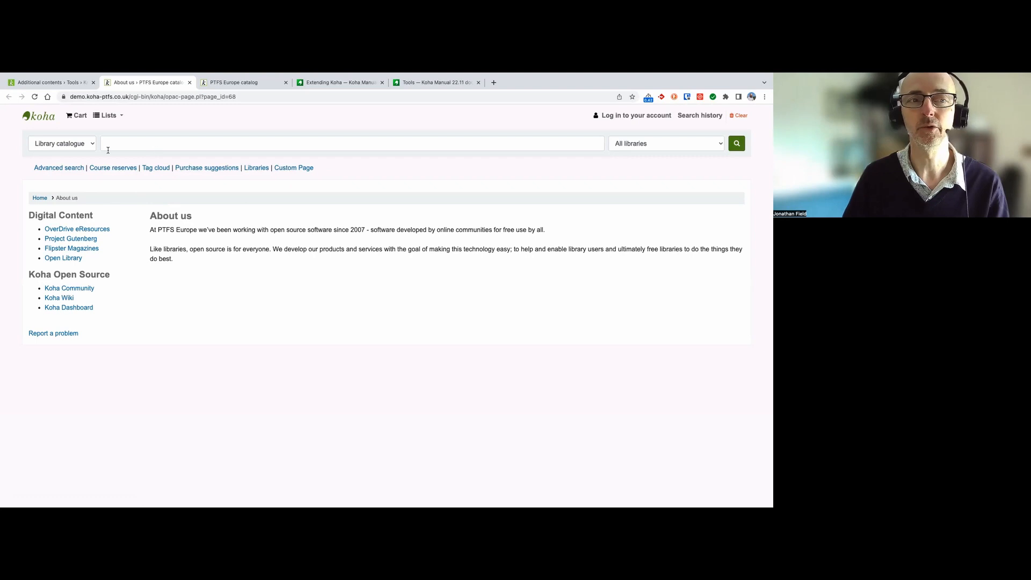
List the HTML customizations, checking the About us page's web address along the way
click(53, 82)
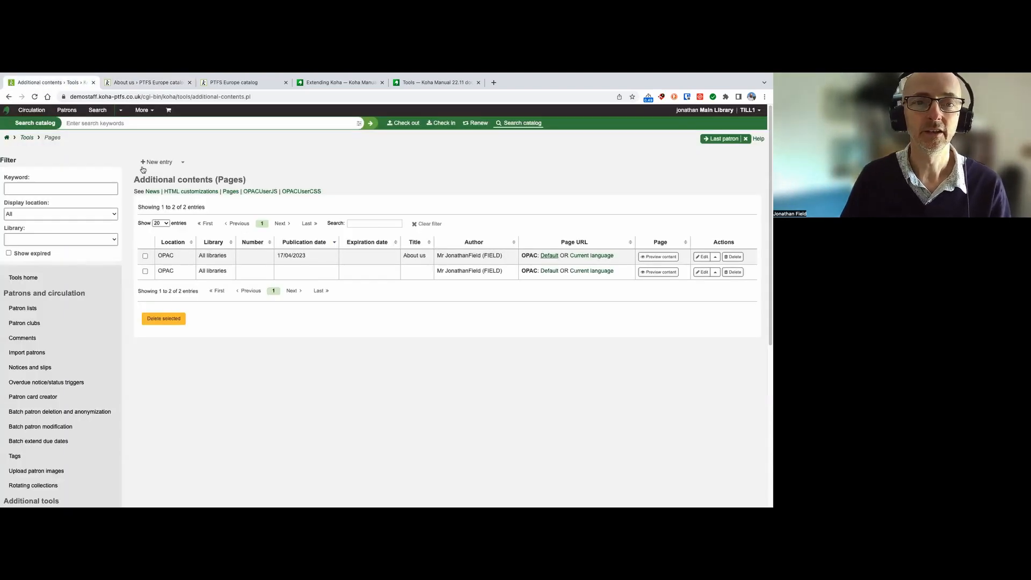
click(183, 161)
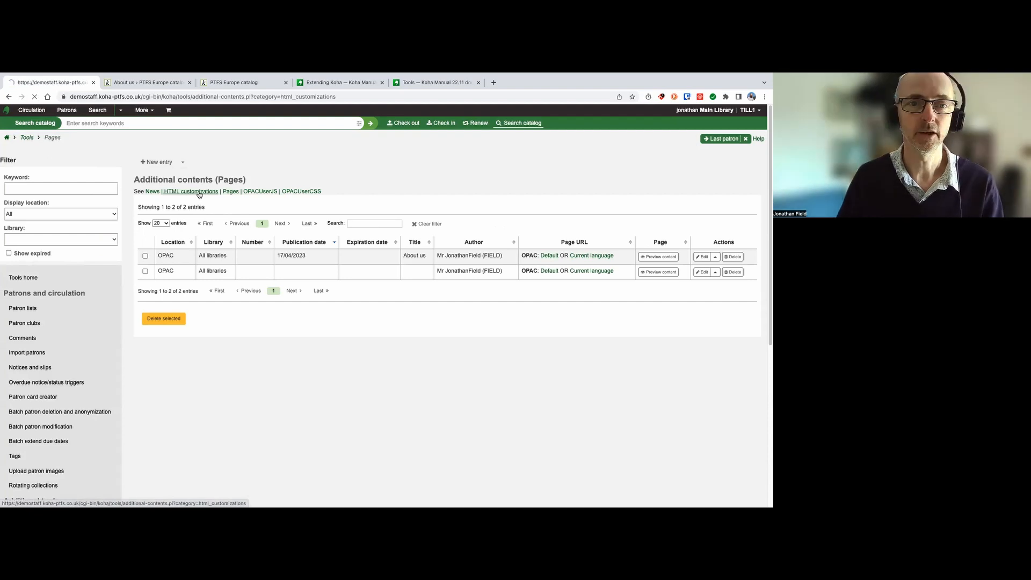
click(190, 191)
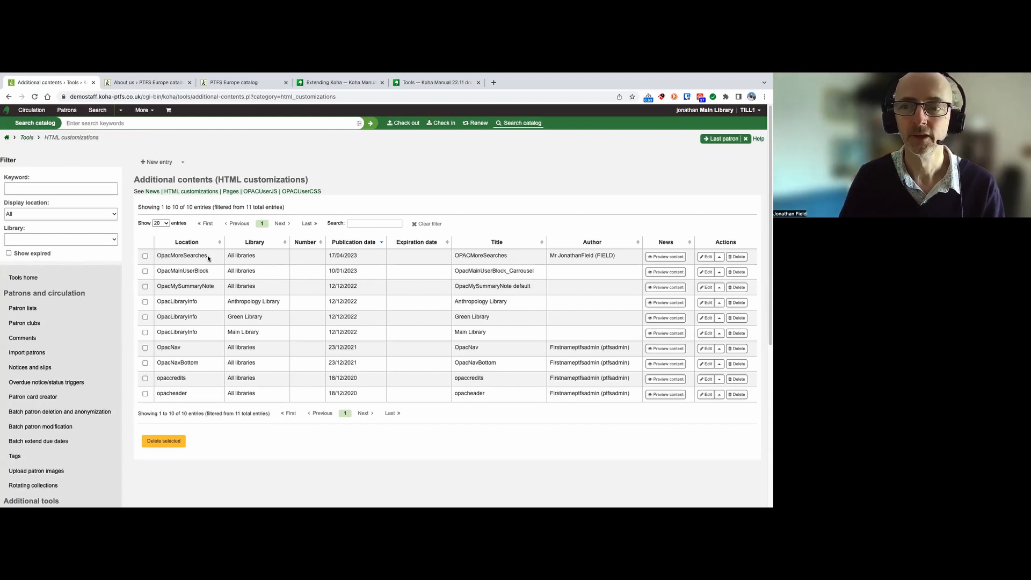
click(145, 81)
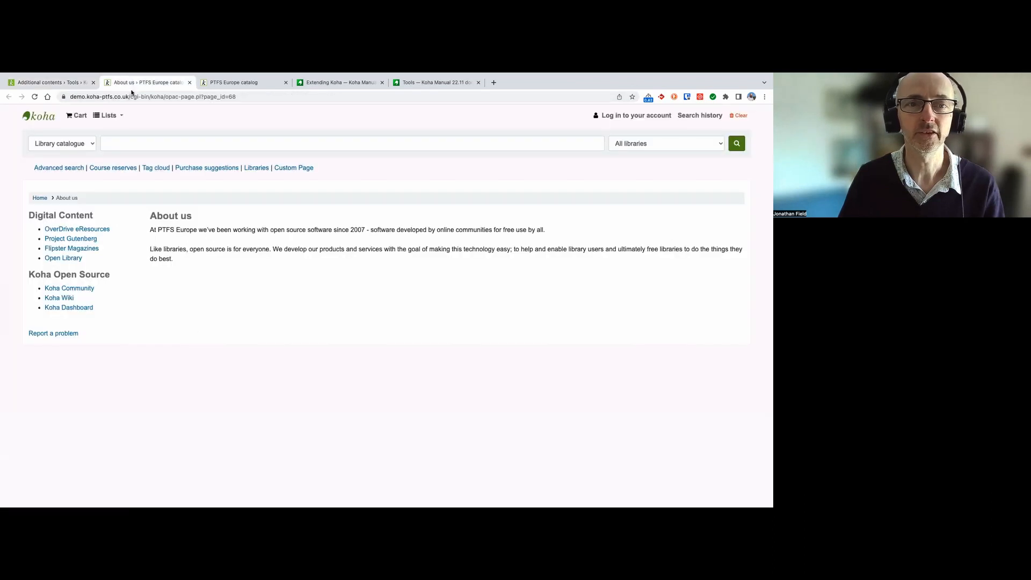
mouse_move(256, 178)
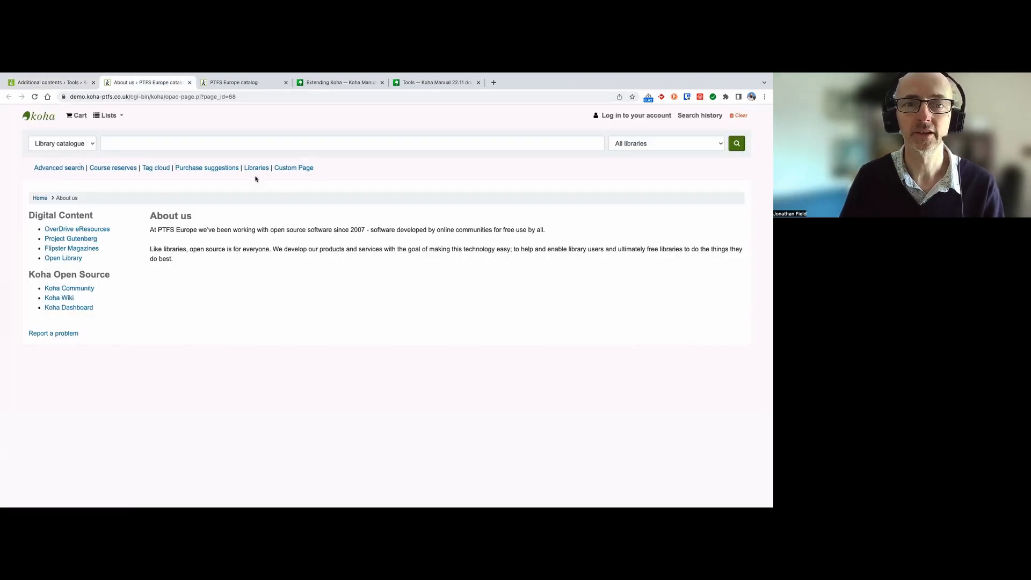
click(54, 82)
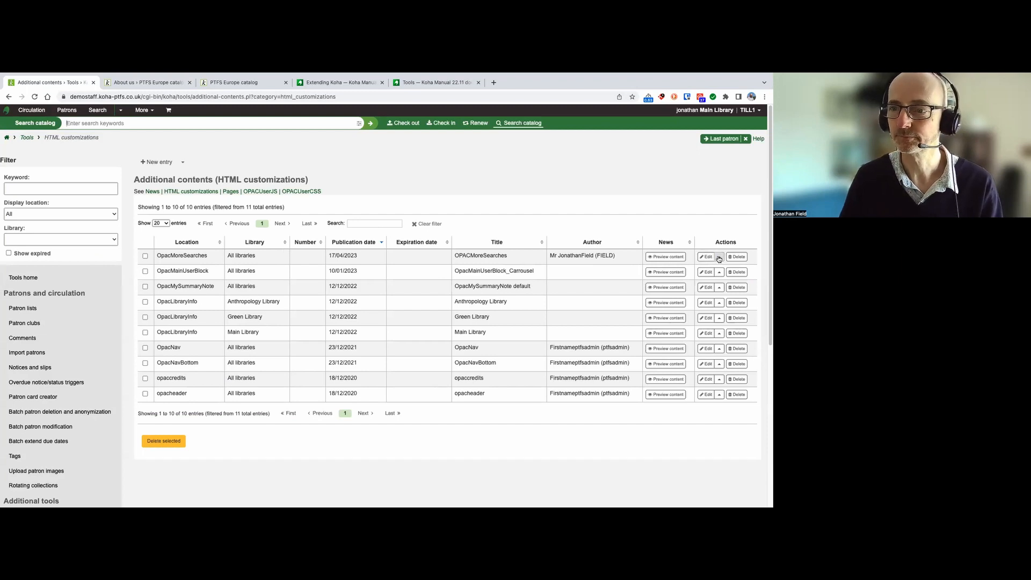
Edit OpacMoreSearches to add a second link to opac-page.pl?page_id=68 labelled 'About us' and save
click(706, 256)
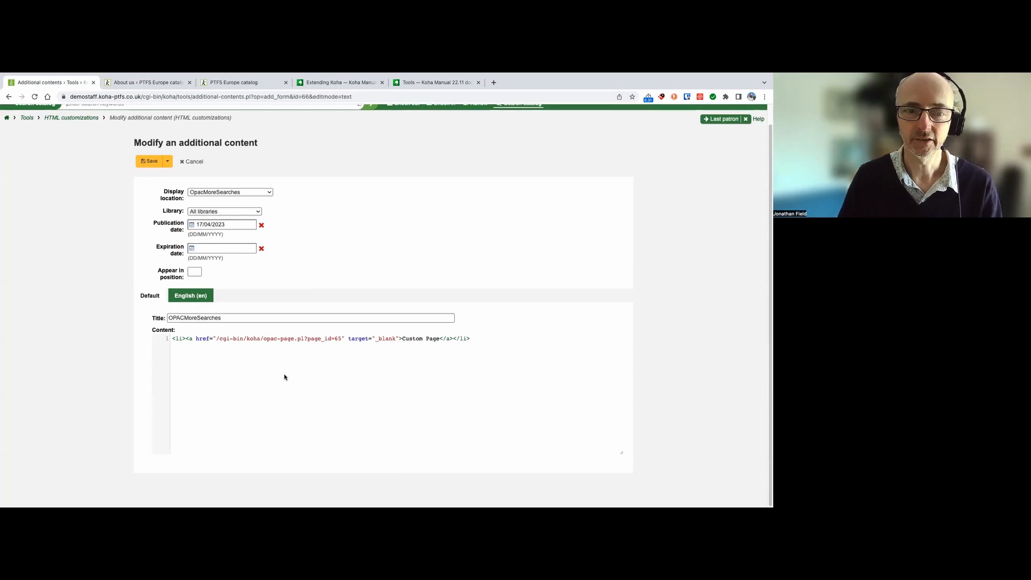
mouse_move(418, 346)
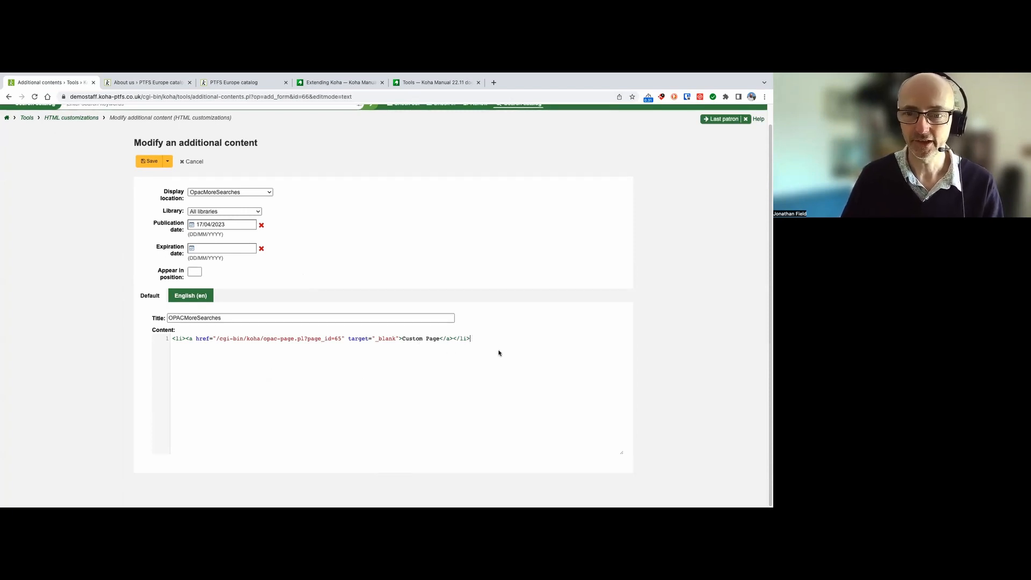
text(/cgi-bin/koha/opac-page.pl?page_id=68)
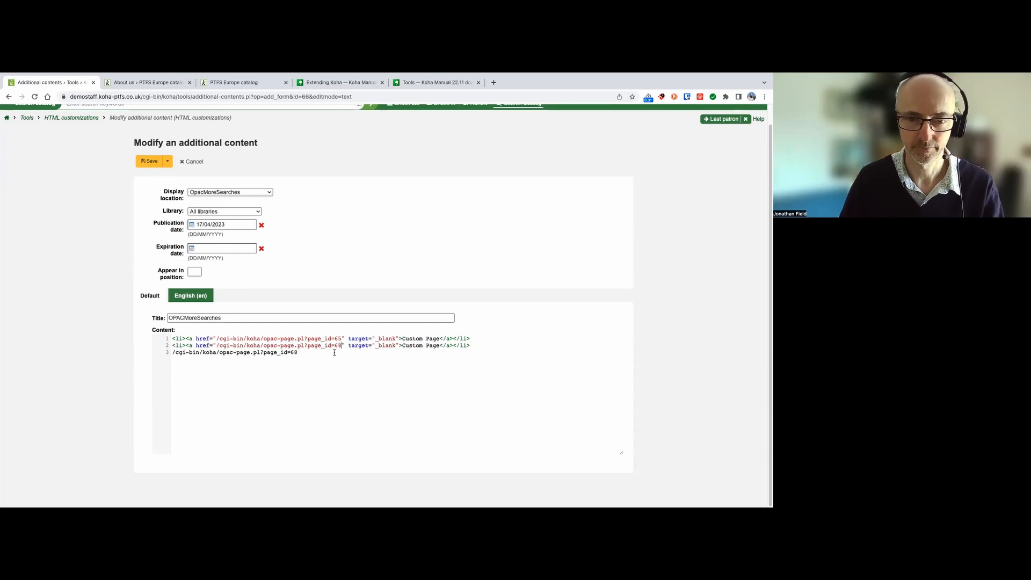
key(Backspace)
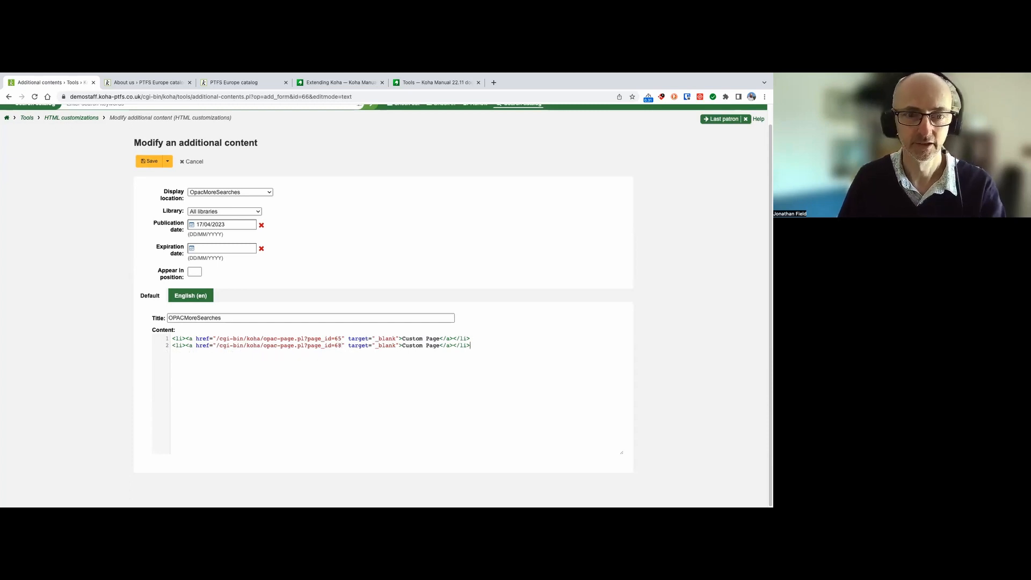
double_click(426, 345)
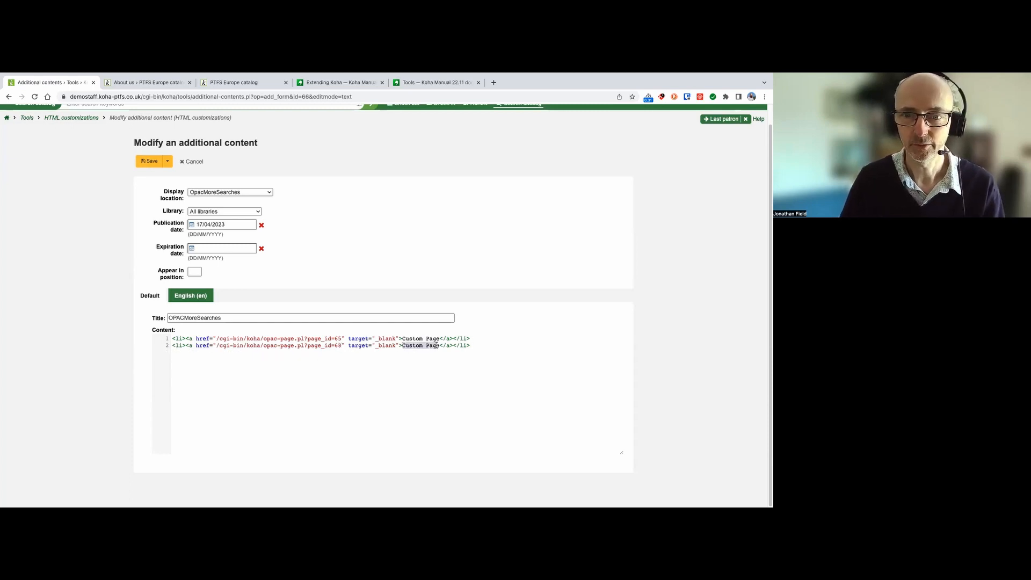
text(About)
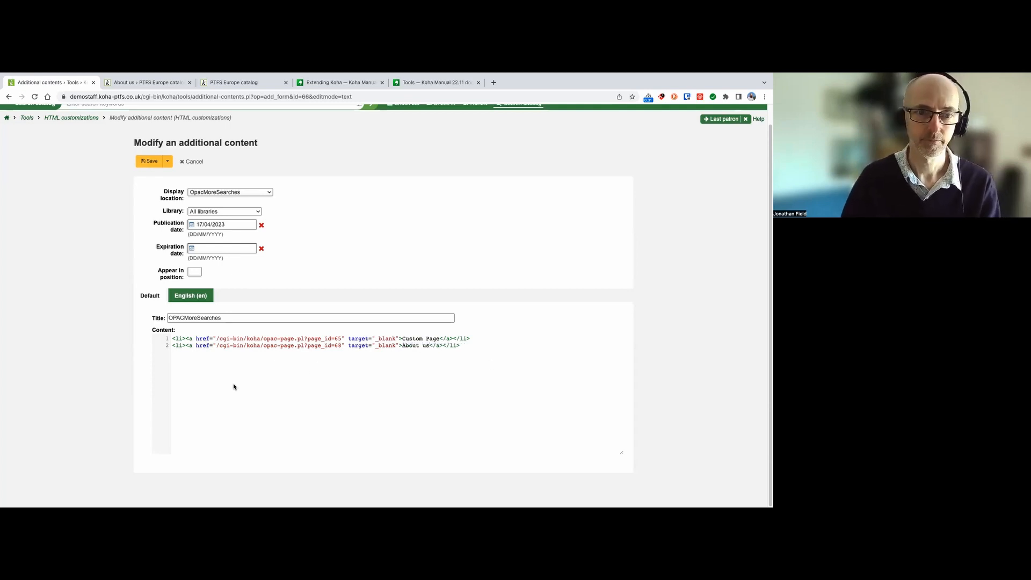
click(149, 161)
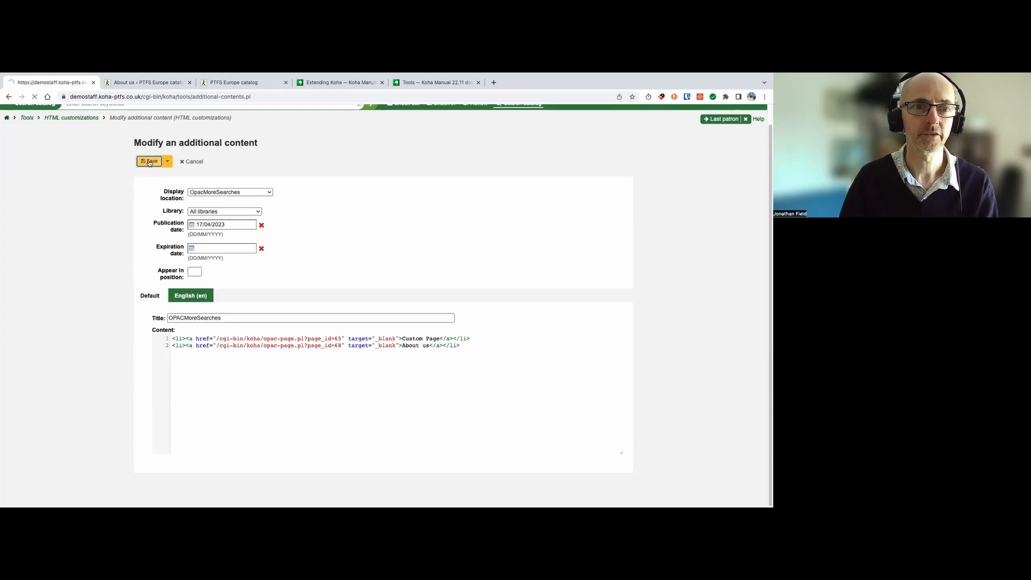
Reload the public catalogue home and follow the new About us masthead link
click(149, 161)
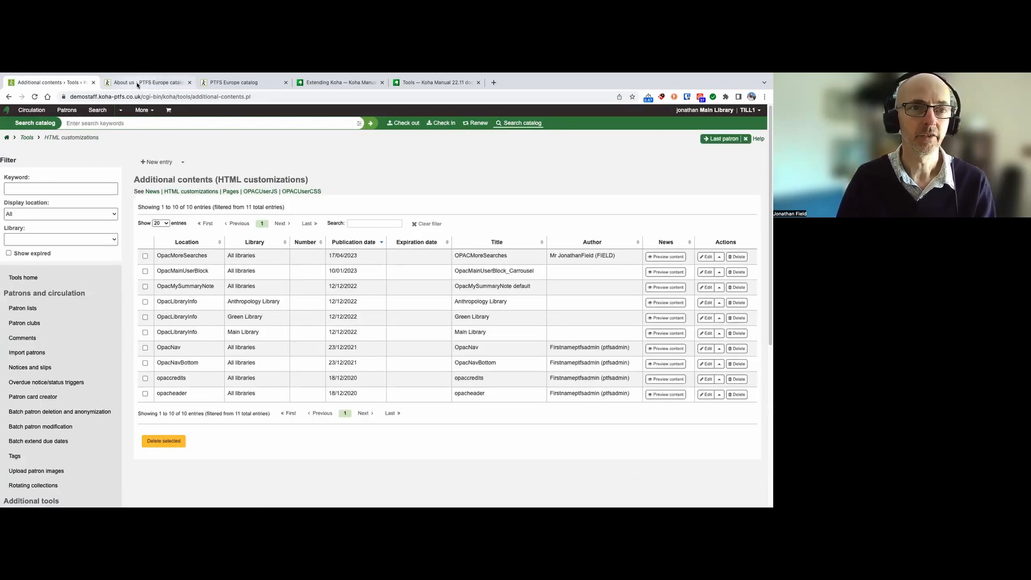
click(129, 82)
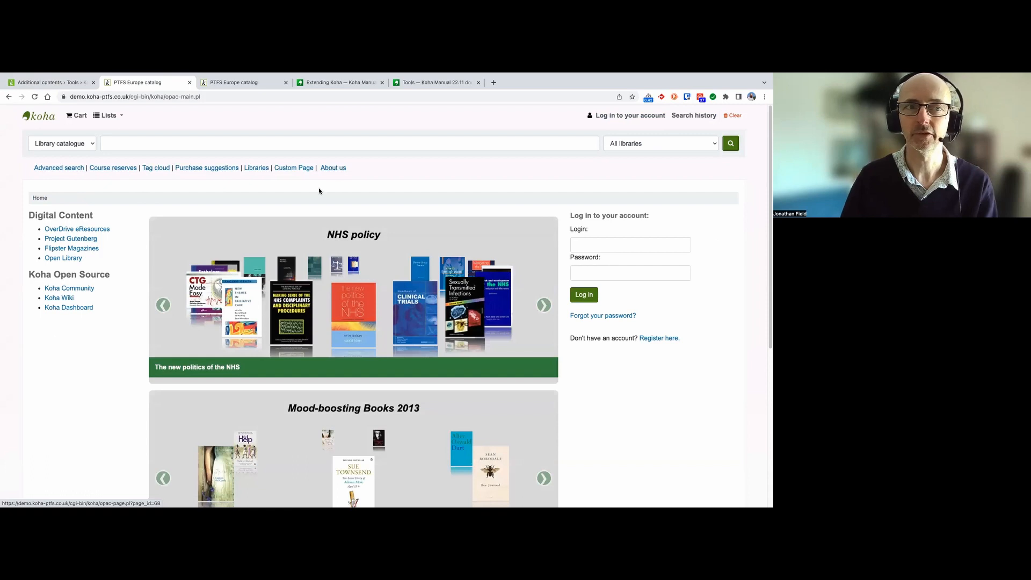
mouse_move(341, 168)
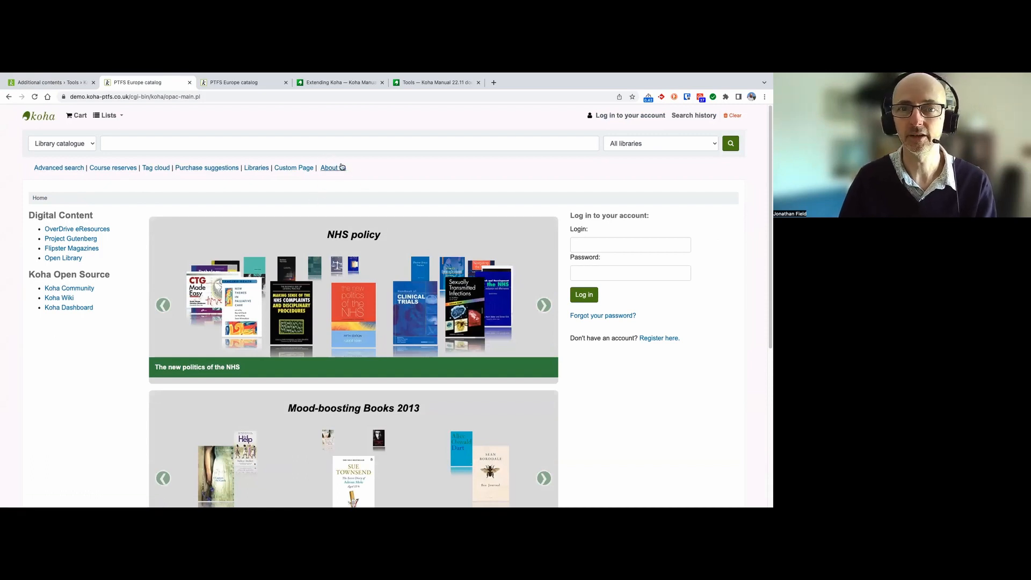
click(329, 167)
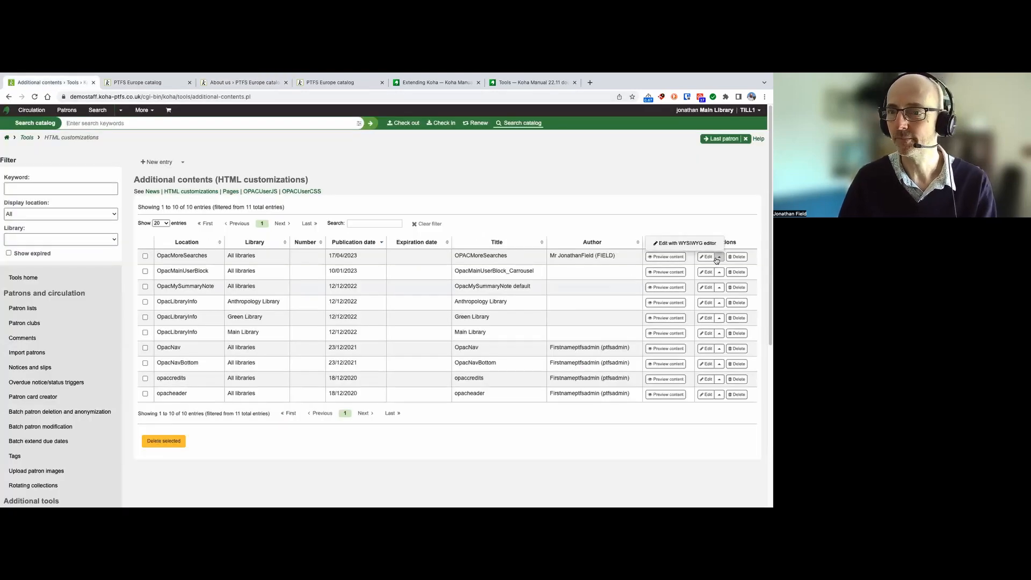
Review the OpacMoreSearches code with both links, then return to the catalogue home page
click(684, 242)
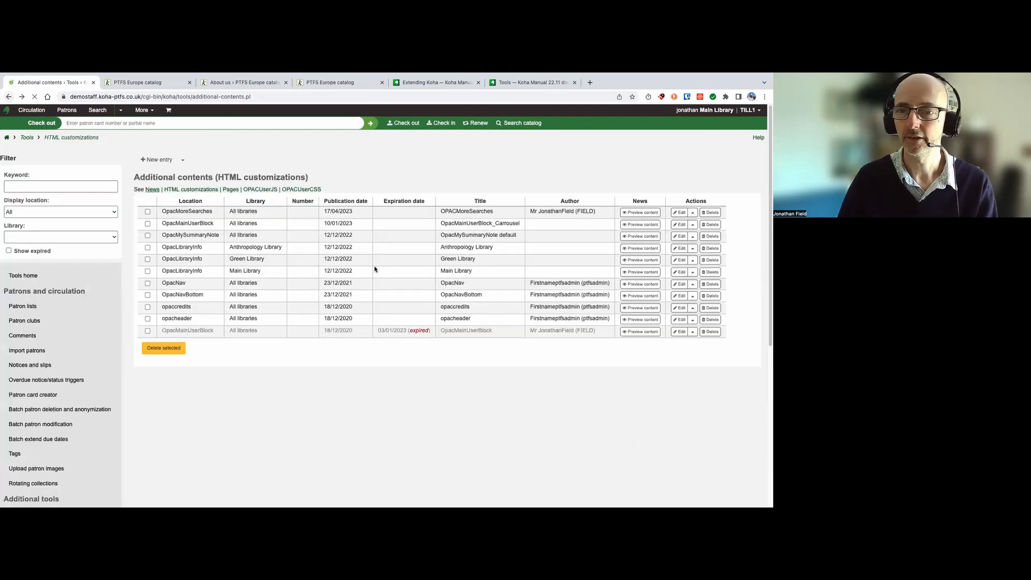
click(679, 212)
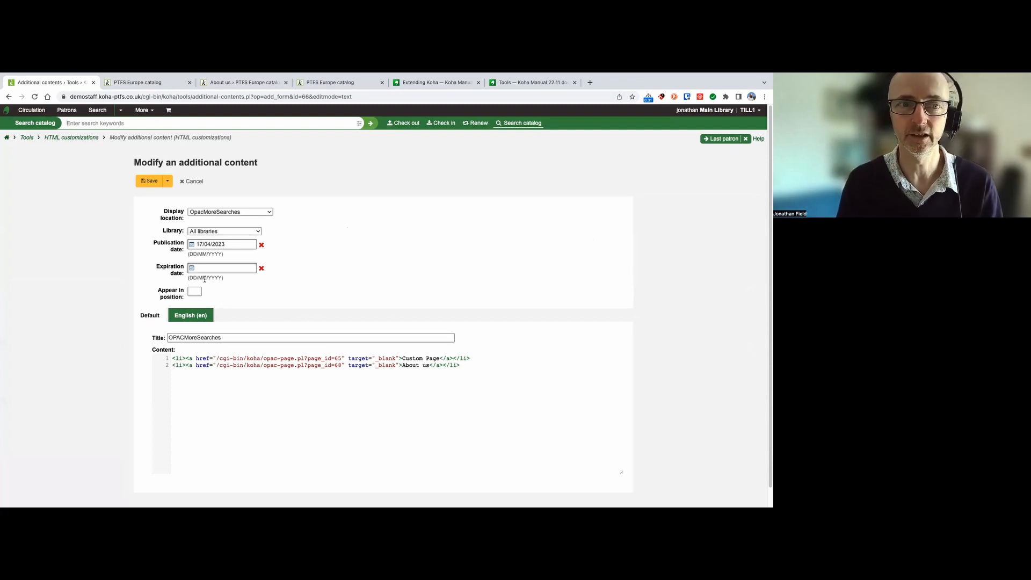
mouse_move(135, 212)
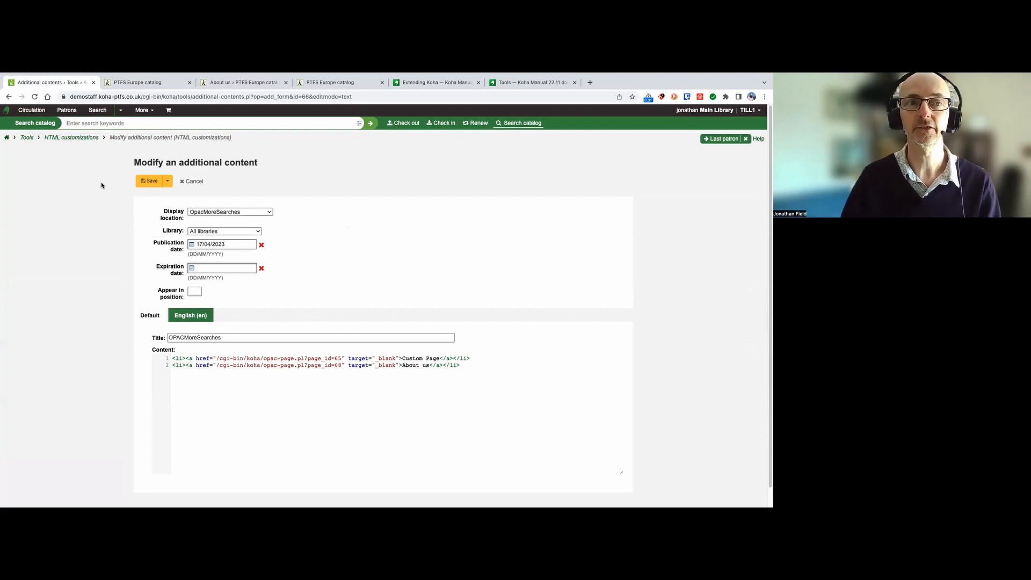
click(139, 81)
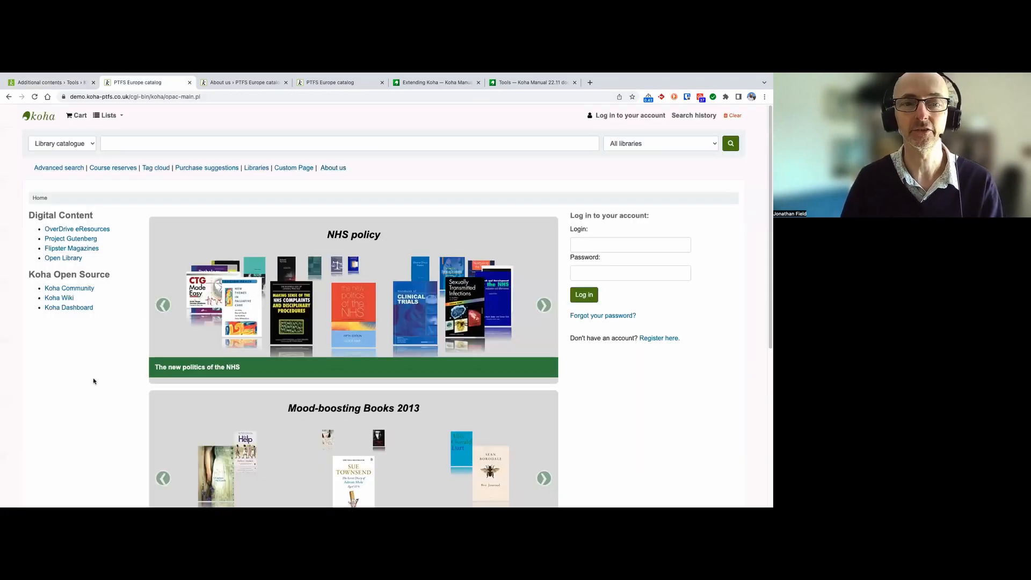